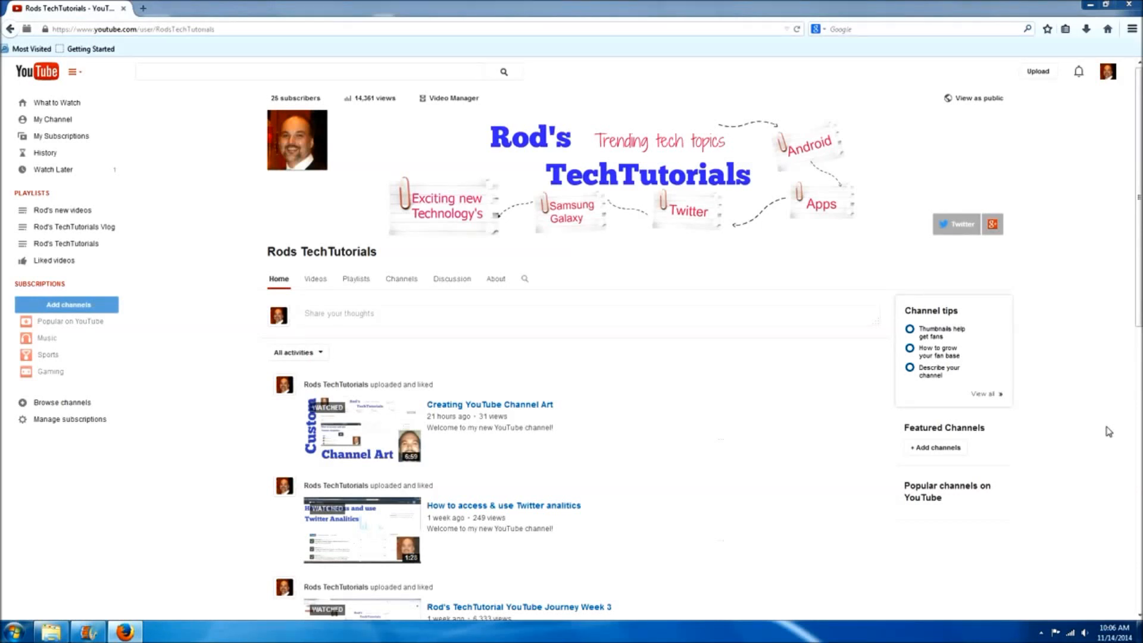
{"action": "mouse_move", "coordinate": [1122, 400]}
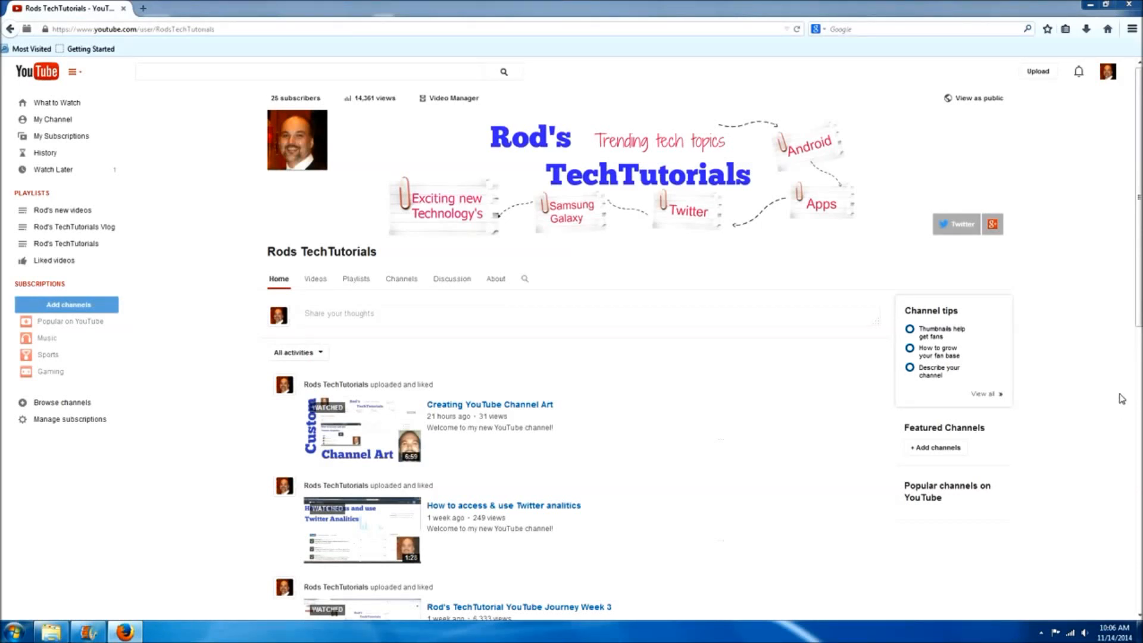
{"action": "mouse_move", "coordinate": [1067, 344]}
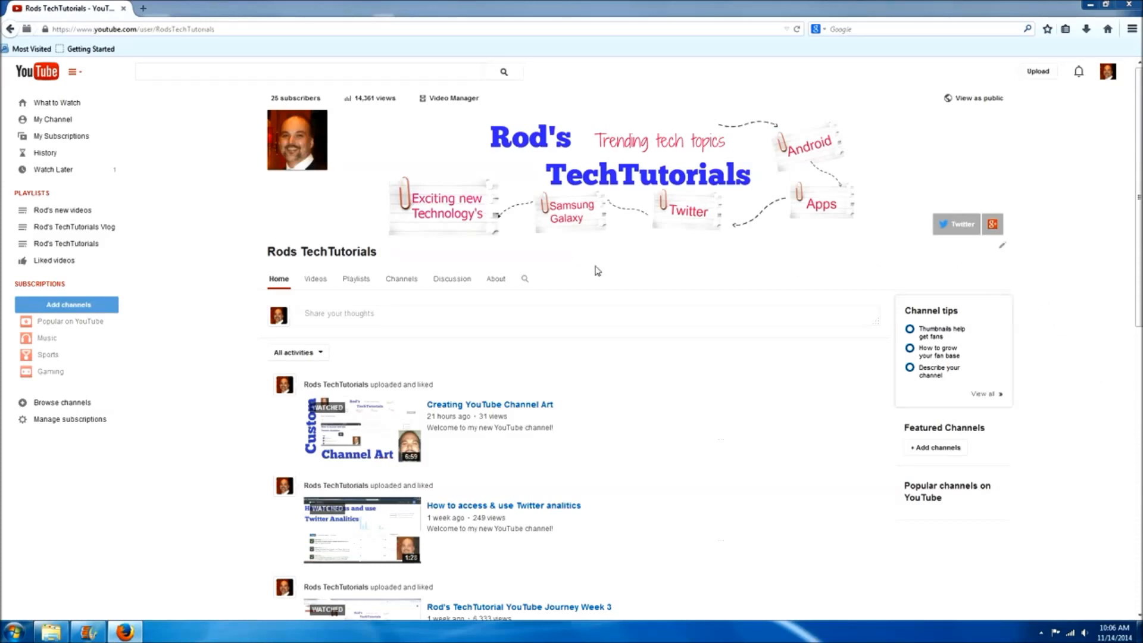
{"action": "mouse_move", "coordinate": [1004, 250]}
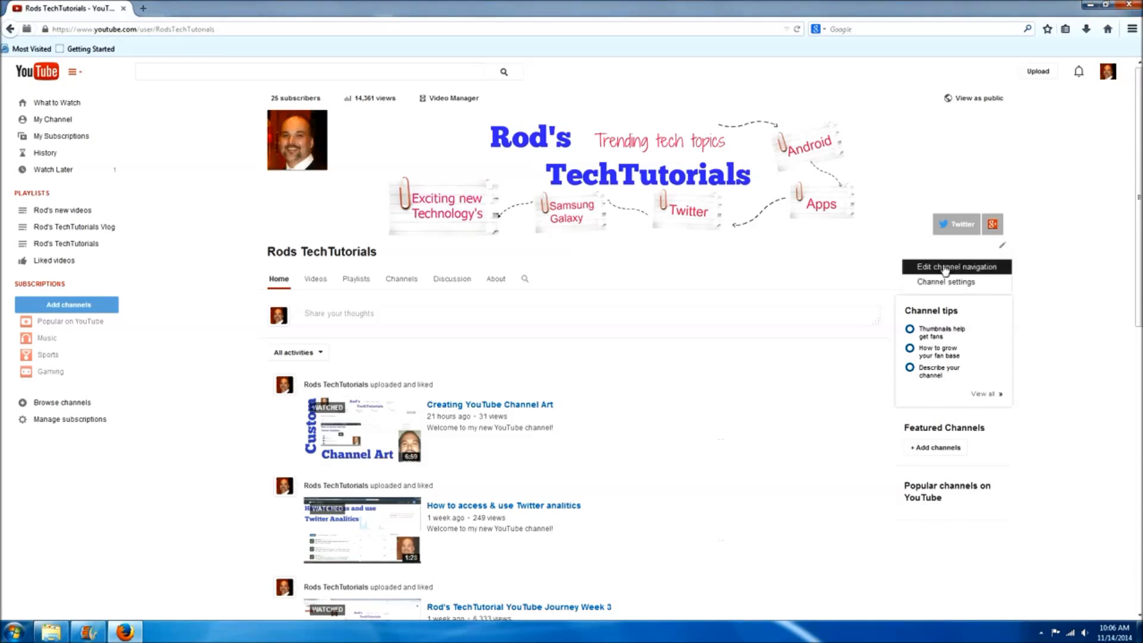
Step: Enable the Browse view in Edit channel navigation and save the changes
{"action": "left_click", "coordinate": [953, 267]}
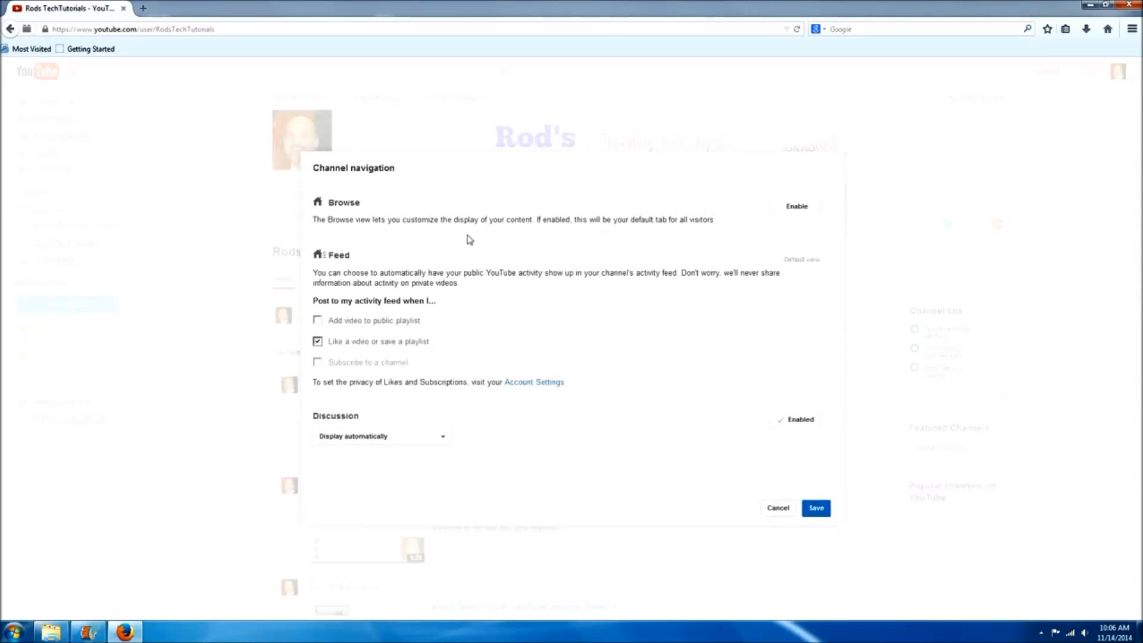
{"action": "mouse_move", "coordinate": [426, 231]}
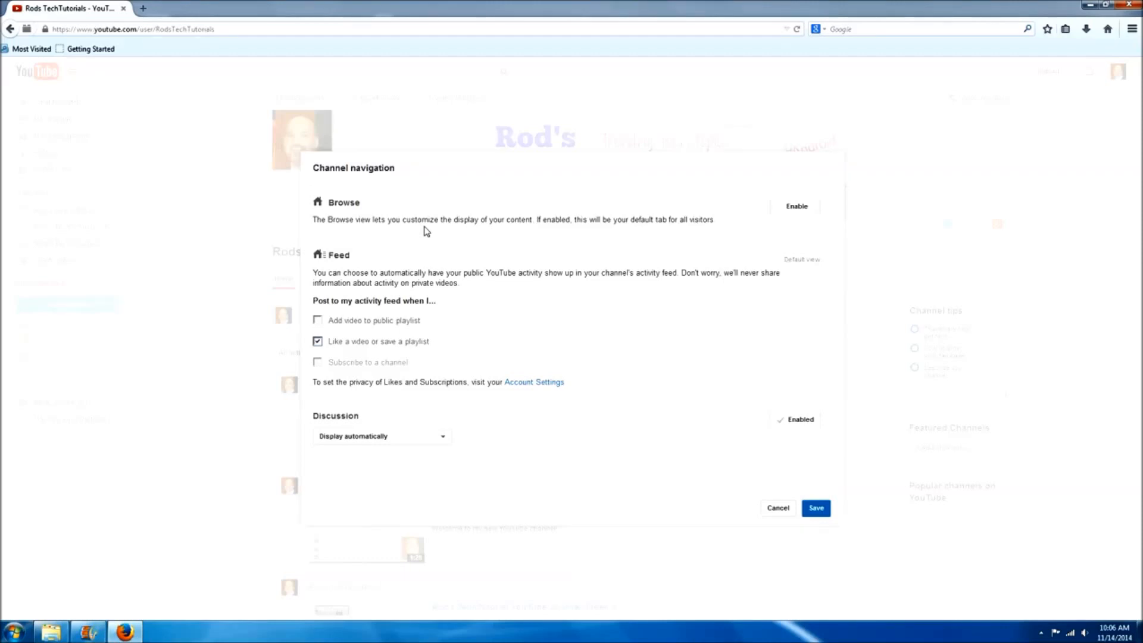
{"action": "mouse_move", "coordinate": [798, 212]}
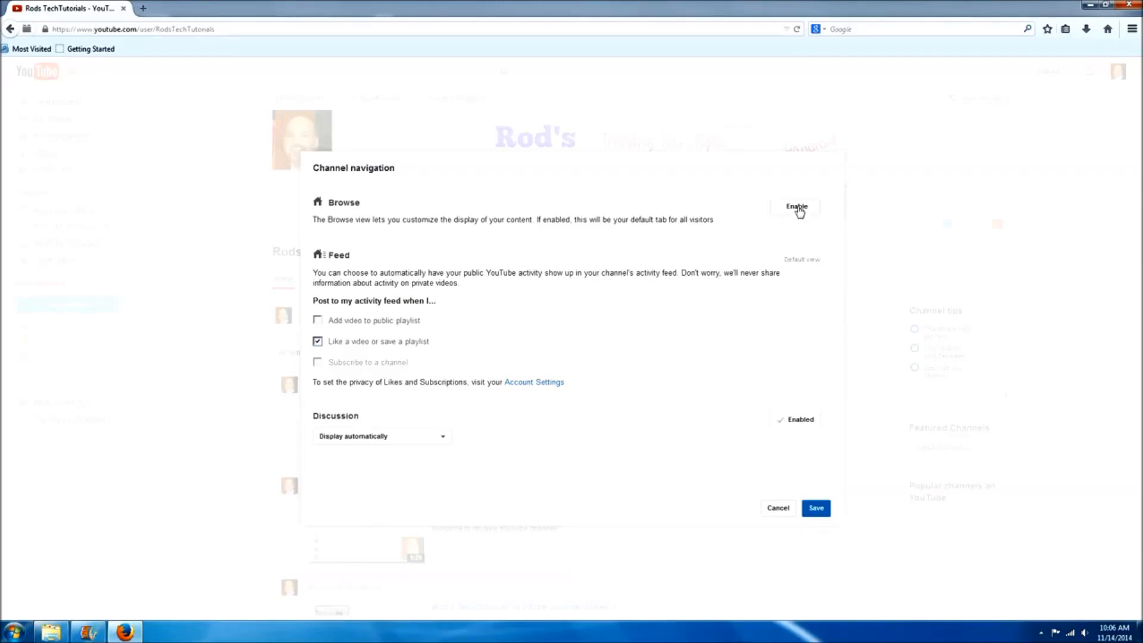
{"action": "left_click", "coordinate": [797, 206]}
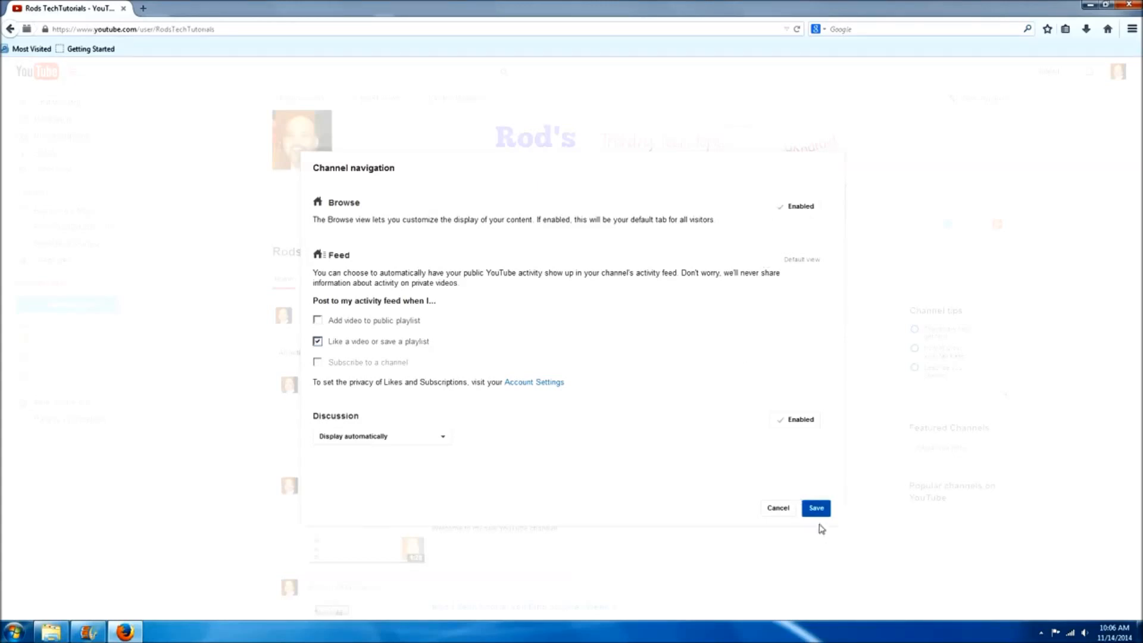
{"action": "left_click", "coordinate": [815, 507]}
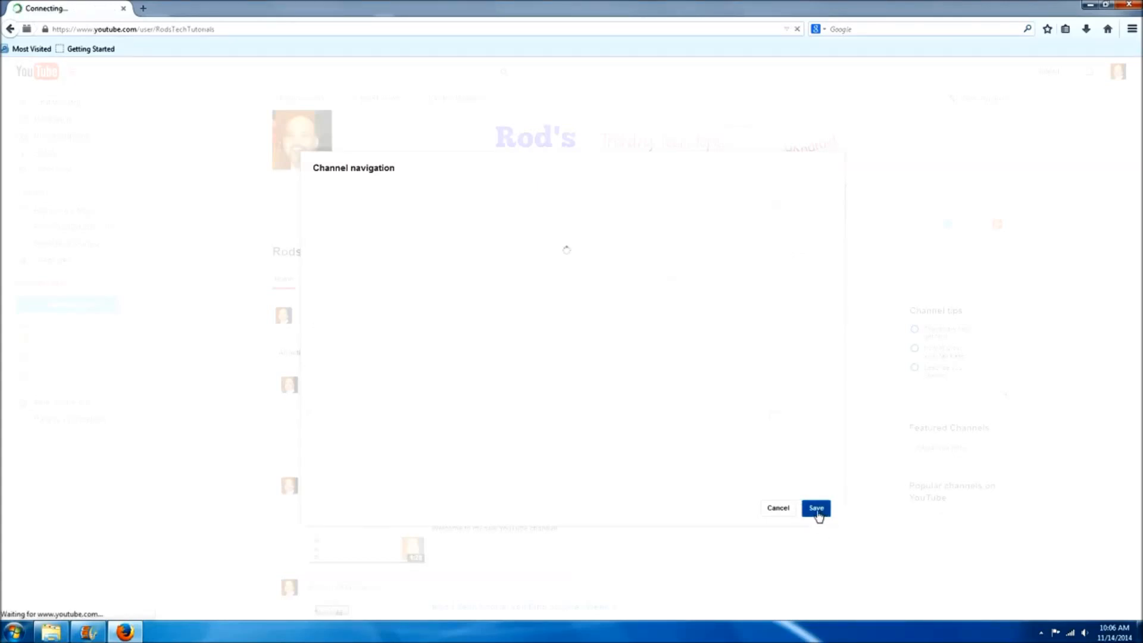
{"action": "left_click", "coordinate": [815, 507]}
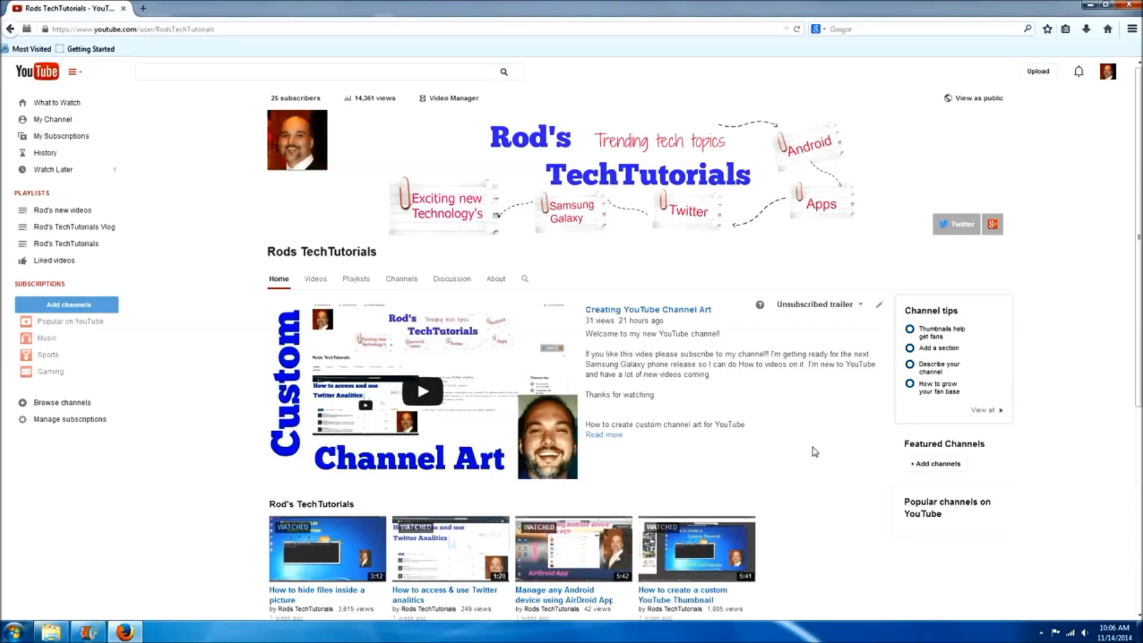
{"action": "mouse_move", "coordinate": [705, 387]}
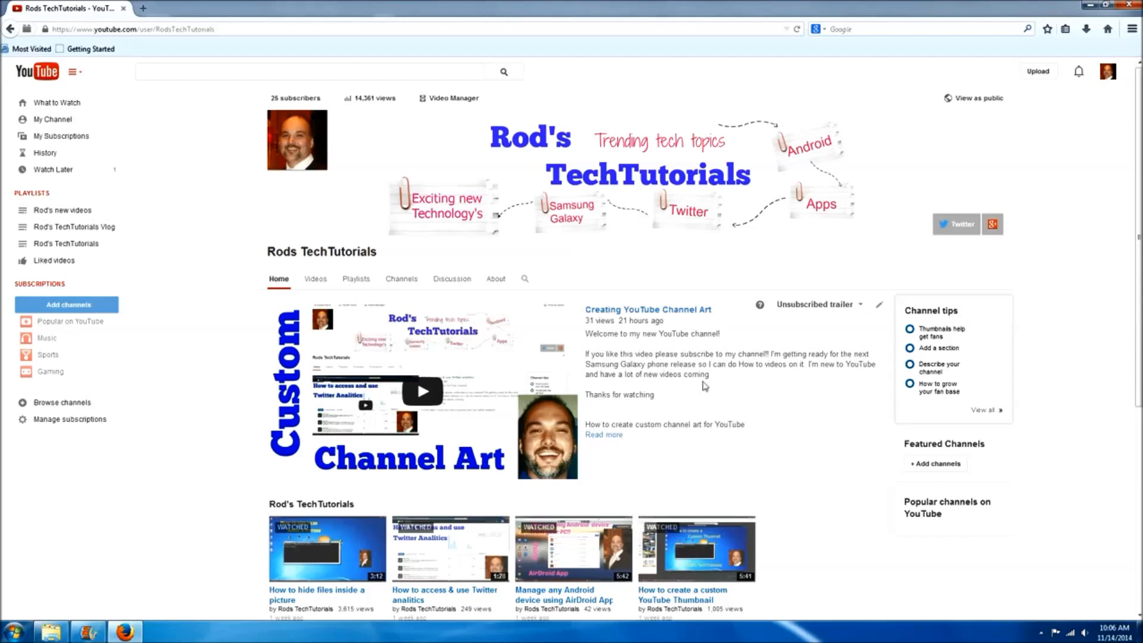
{"action": "mouse_move", "coordinate": [510, 382]}
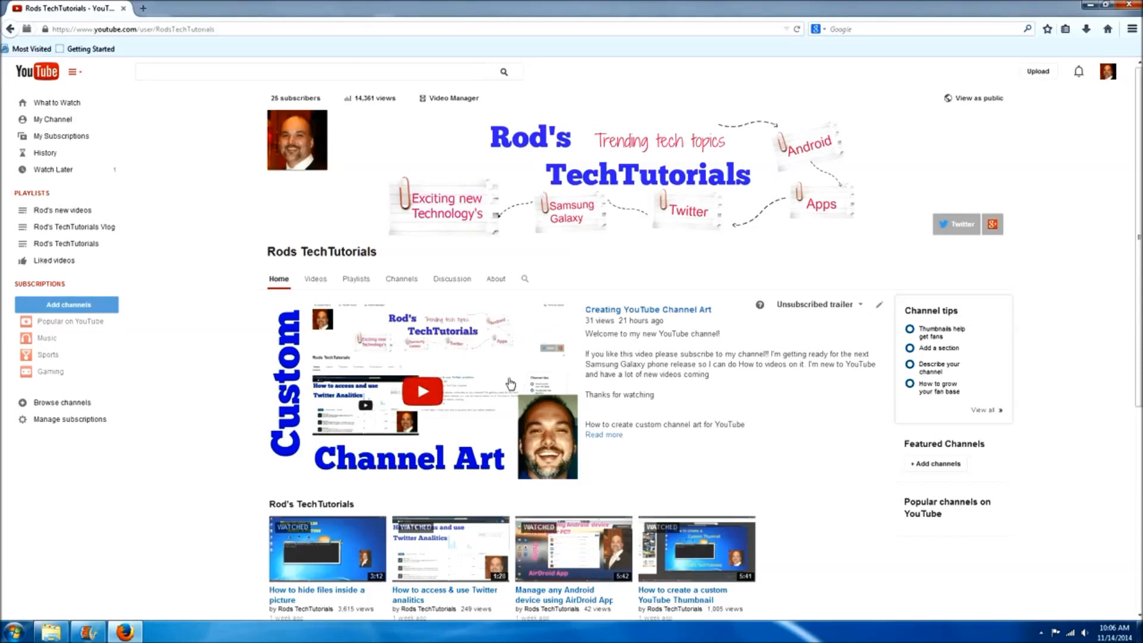
{"action": "mouse_move", "coordinate": [849, 393]}
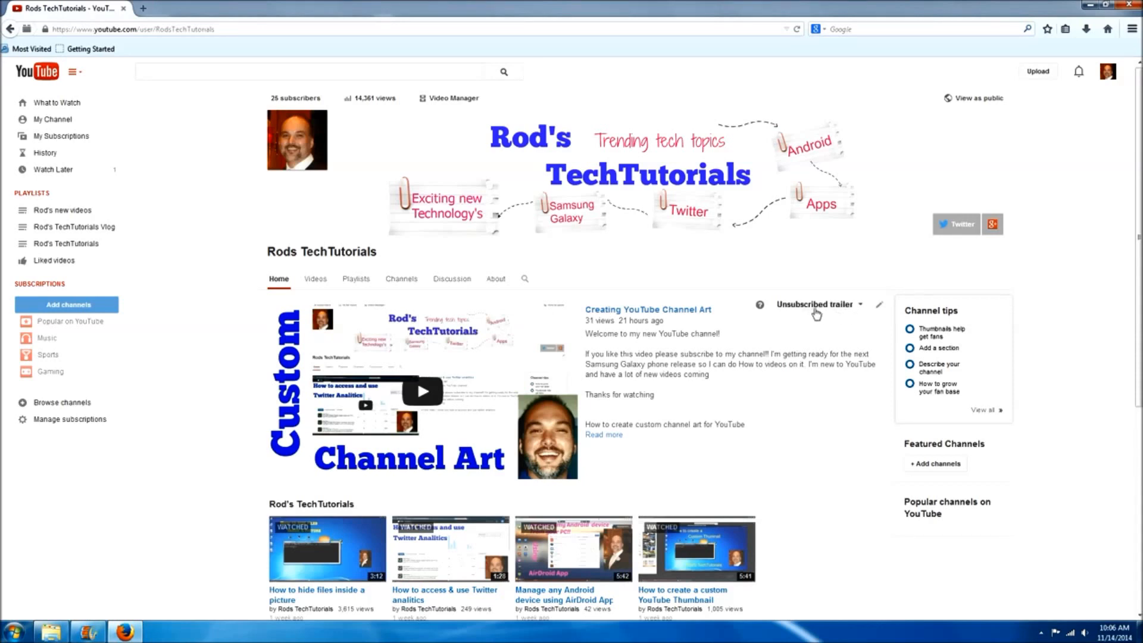
{"action": "mouse_move", "coordinate": [828, 314]}
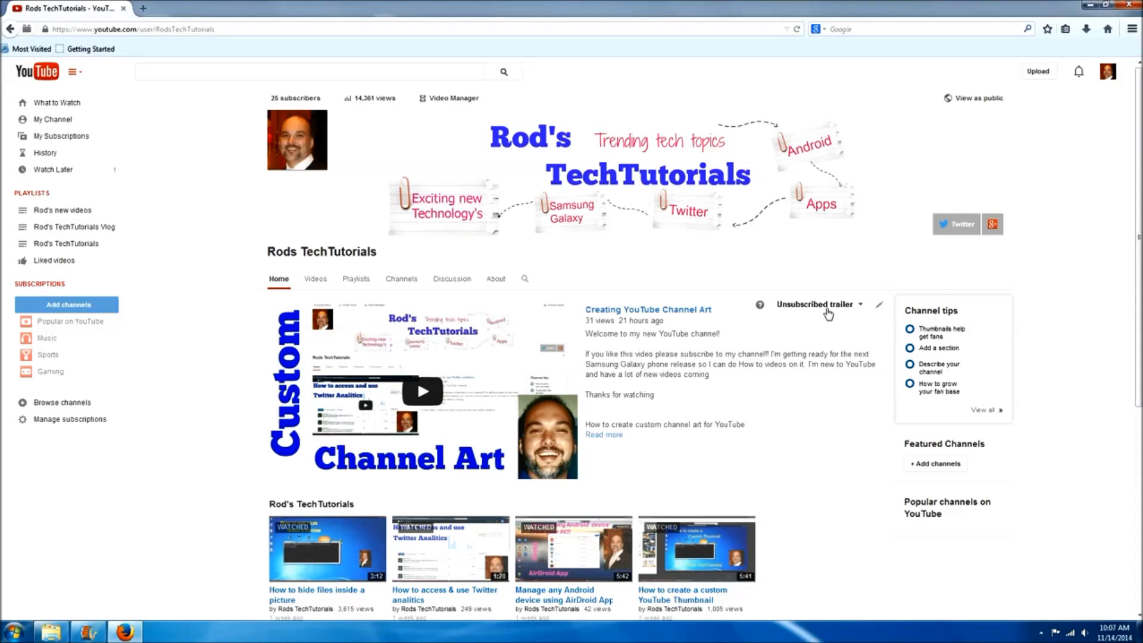
{"action": "left_click", "coordinate": [880, 304]}
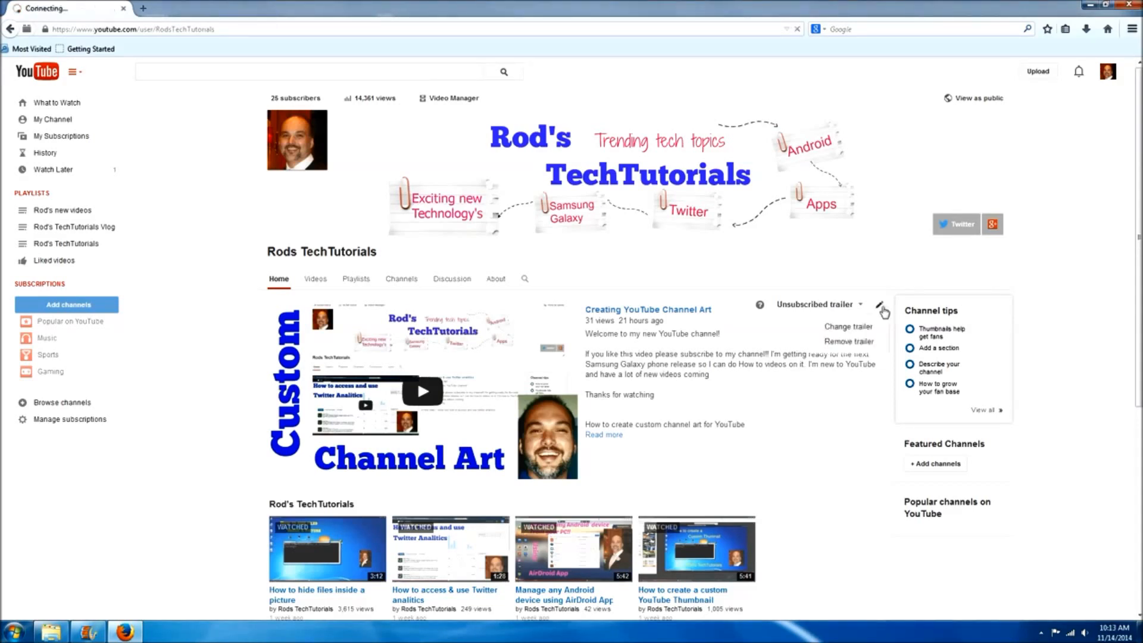
{"action": "left_click", "coordinate": [883, 306]}
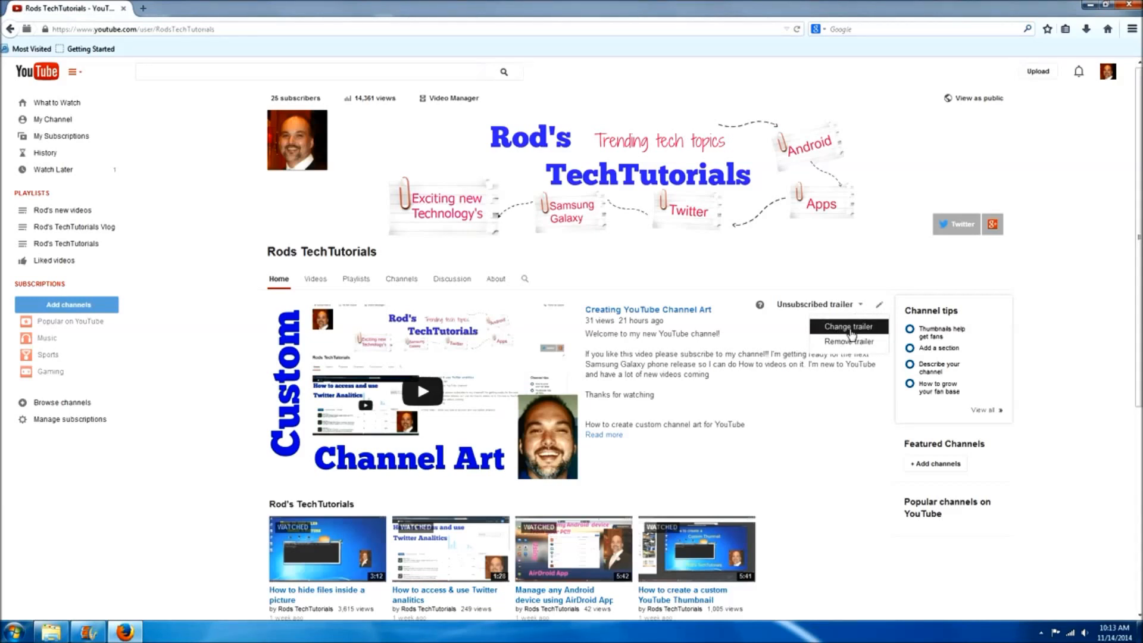
{"action": "left_click", "coordinate": [850, 325]}
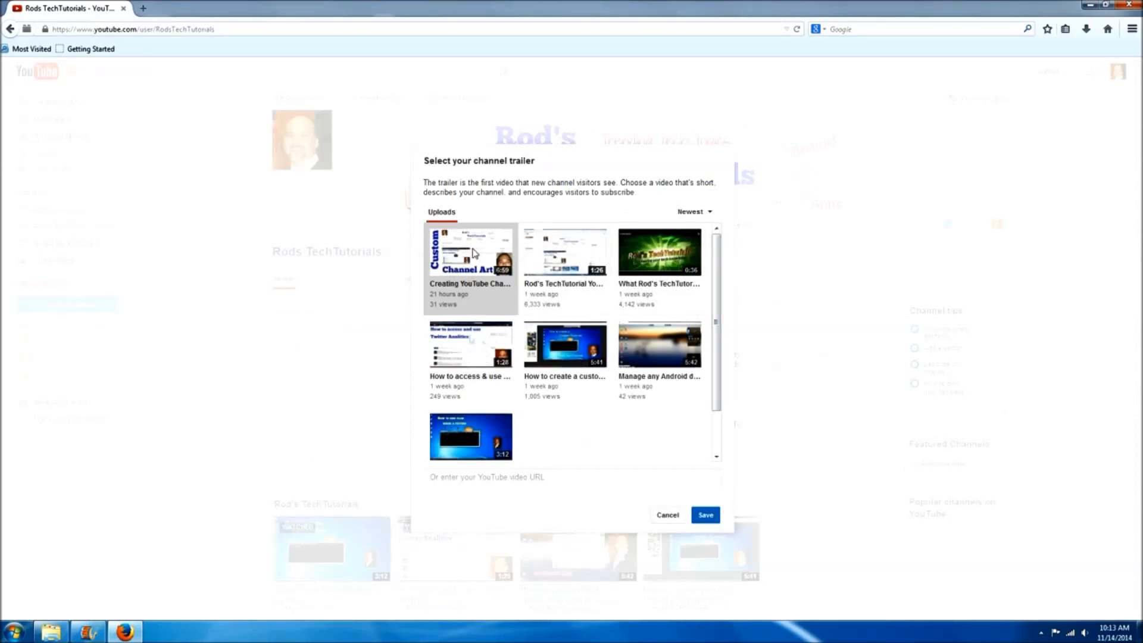
{"action": "mouse_move", "coordinate": [667, 476]}
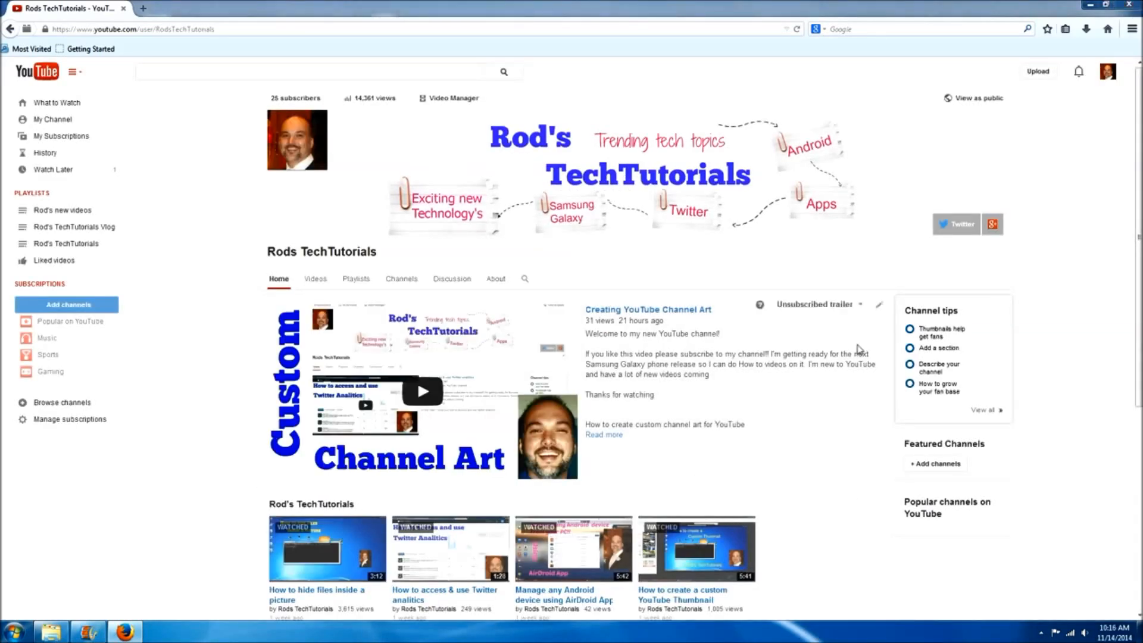
Step: Switch the channel home preview from Unsubscribed trailer to Subscriber view
{"action": "left_click", "coordinate": [859, 305]}
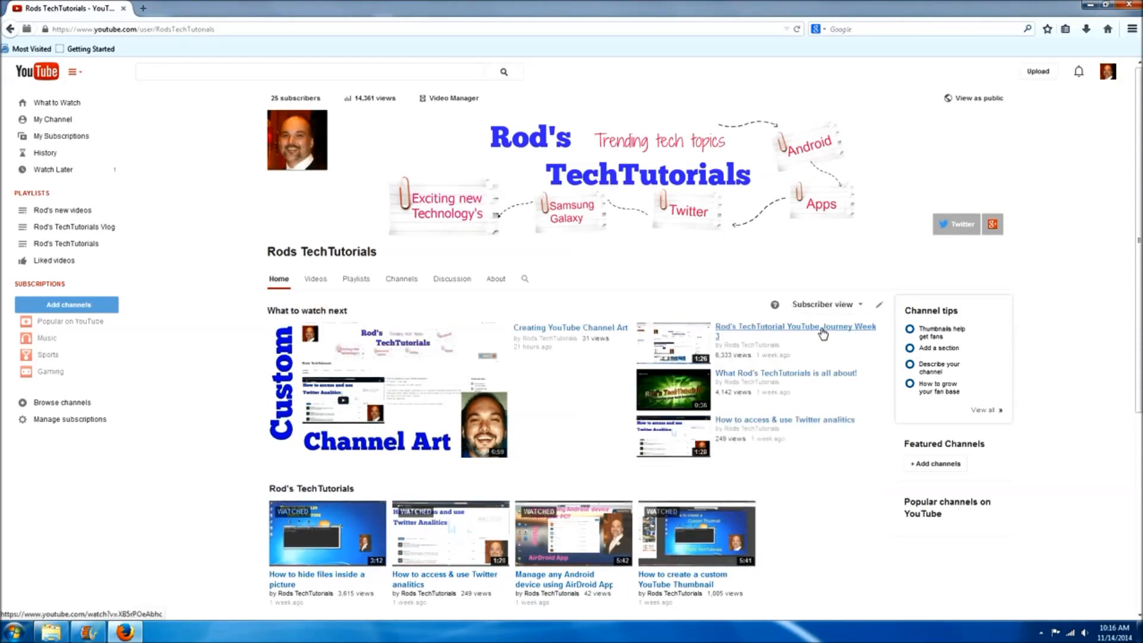
{"action": "mouse_move", "coordinate": [824, 333]}
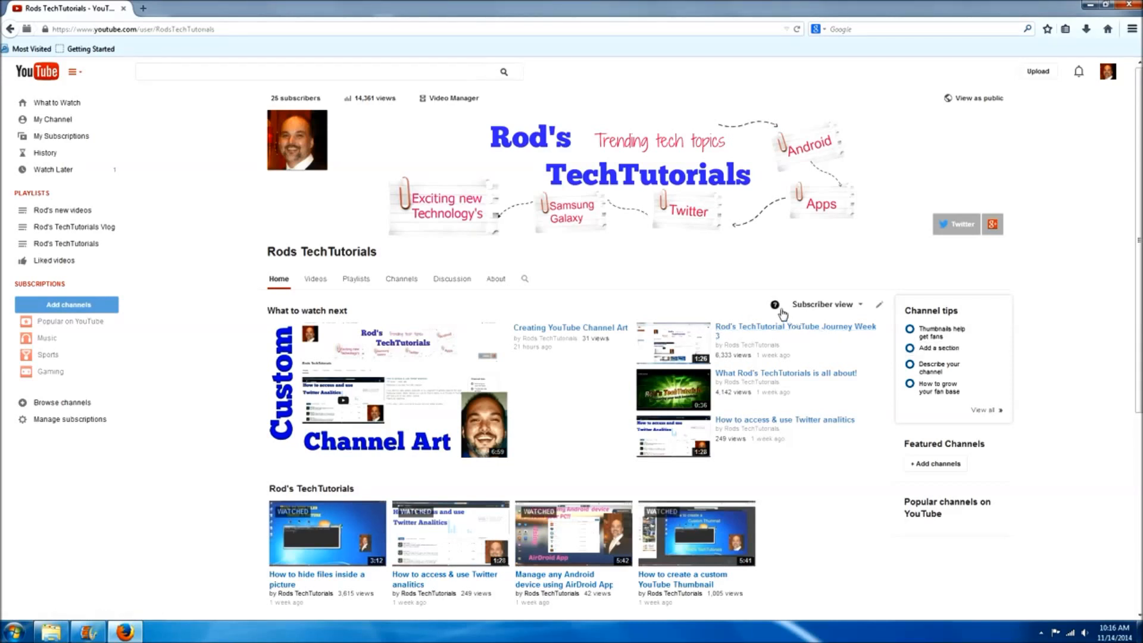
{"action": "mouse_move", "coordinate": [774, 305]}
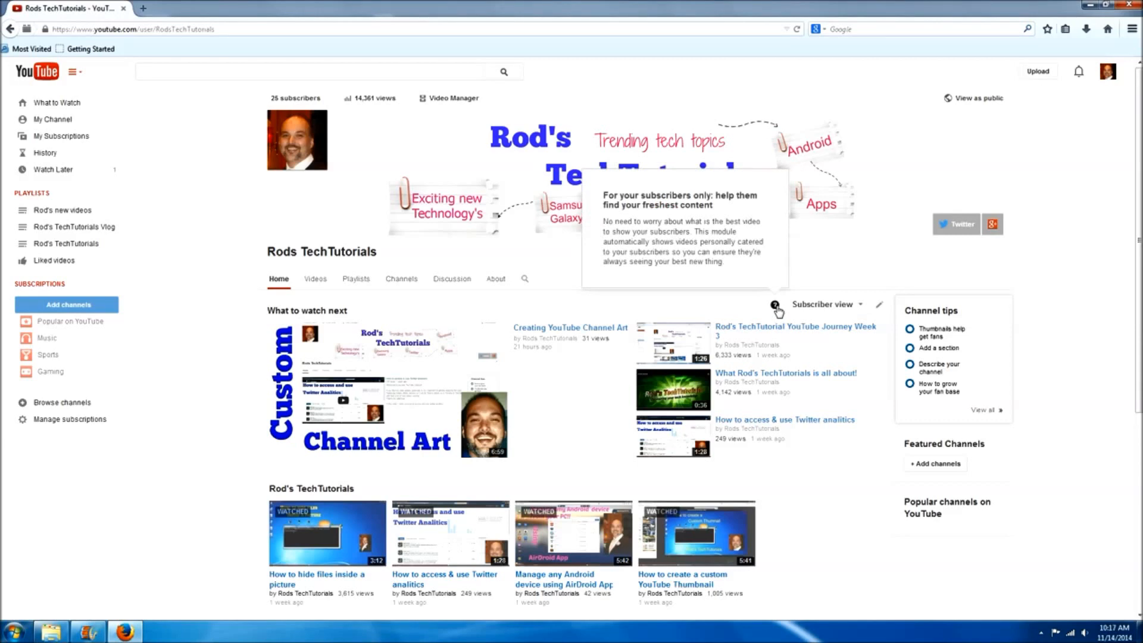